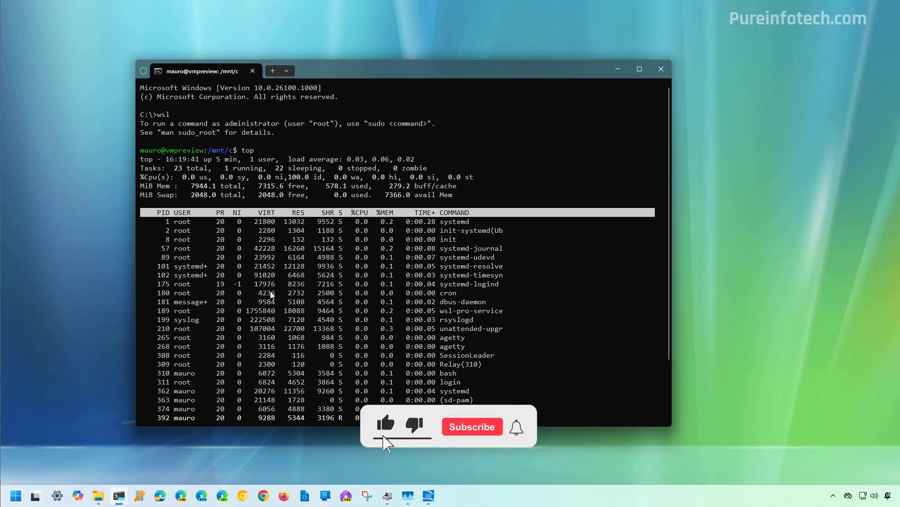
Step: Quit top and close the Terminal window running the WSL Ubuntu session
left_click(471, 426)
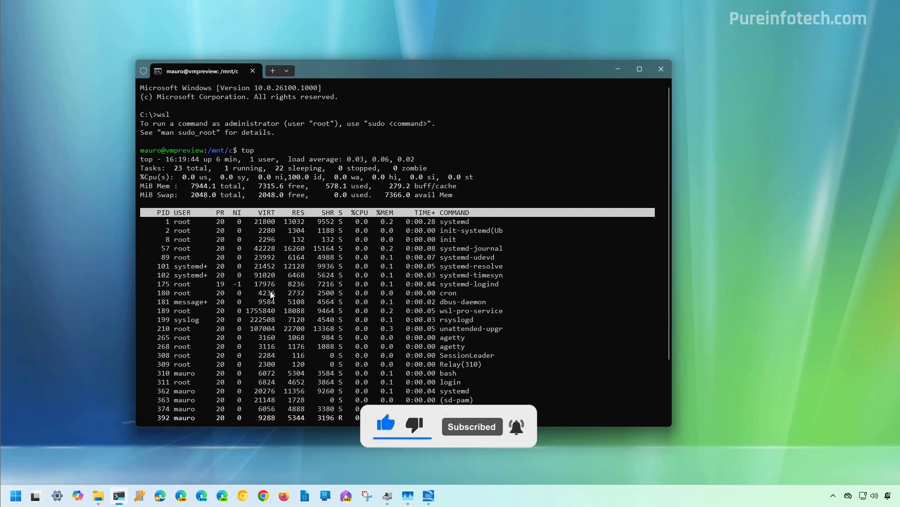
left_click(660, 69)
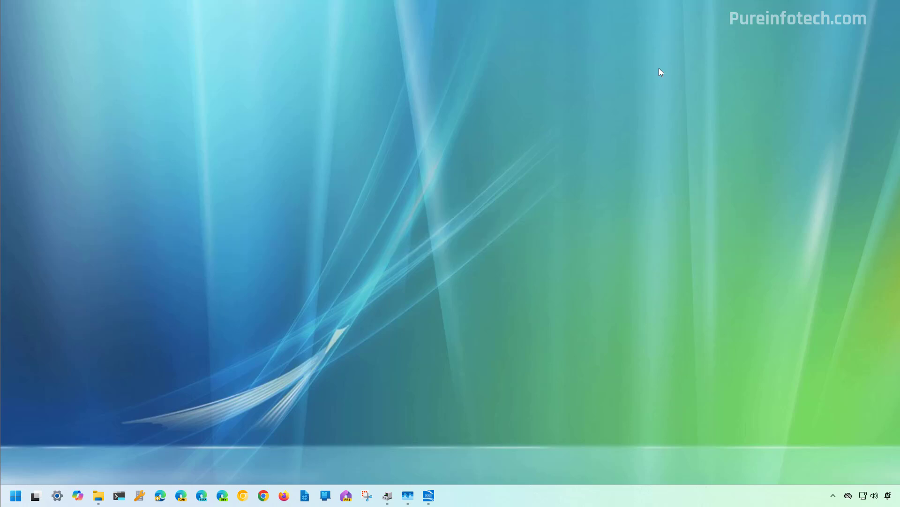
Step: Find Ubuntu 24.04 LTS under Installed apps via search 'ubu', uninstall it, and close Settings
left_click(15, 494)
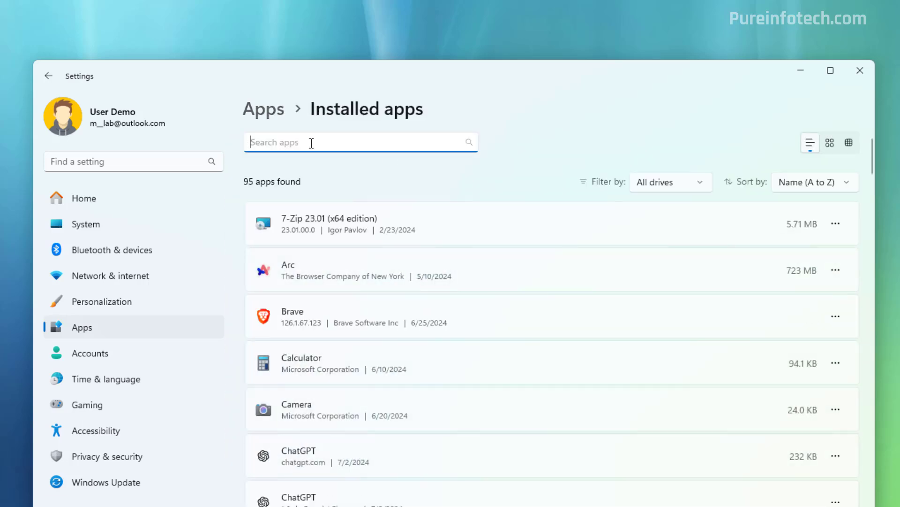
type("ubu")
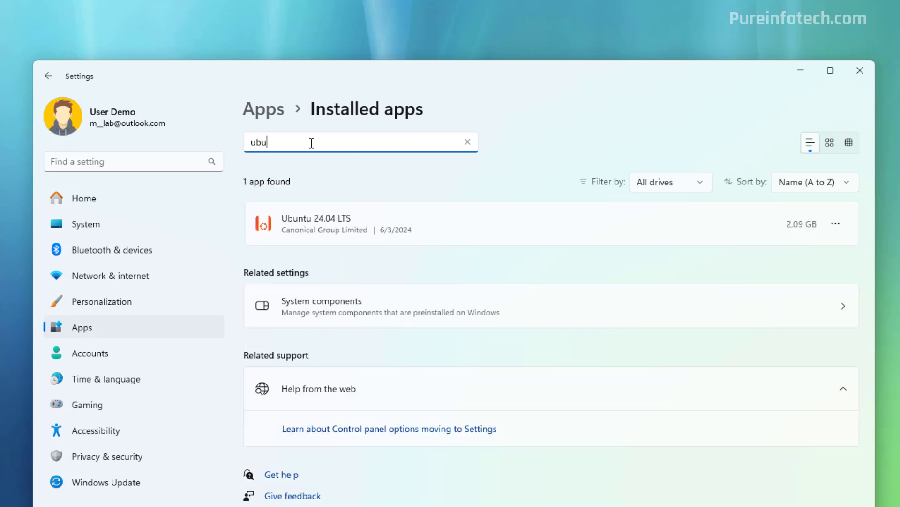
left_click(835, 224)
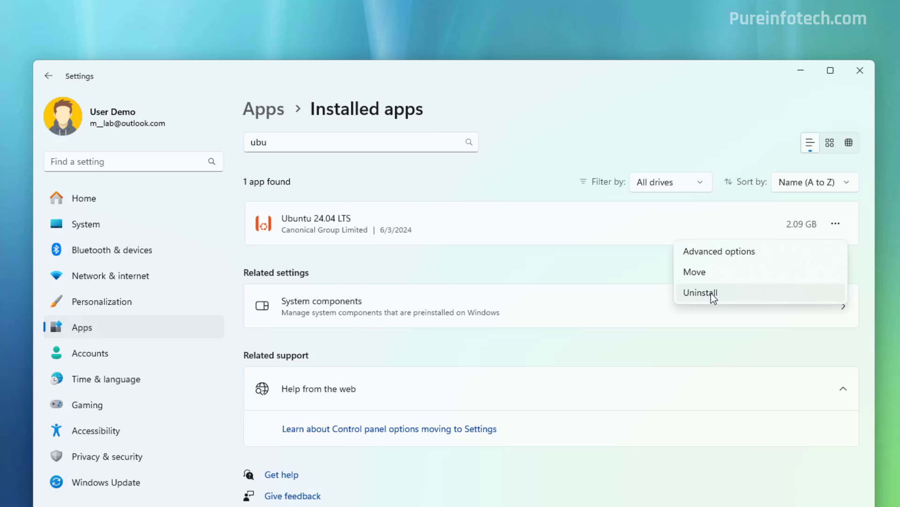
left_click(699, 293)
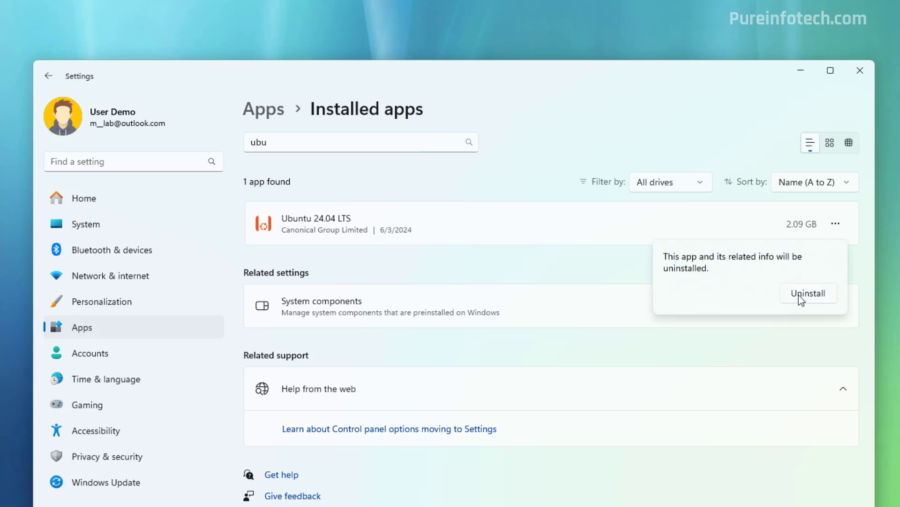
left_click(808, 293)
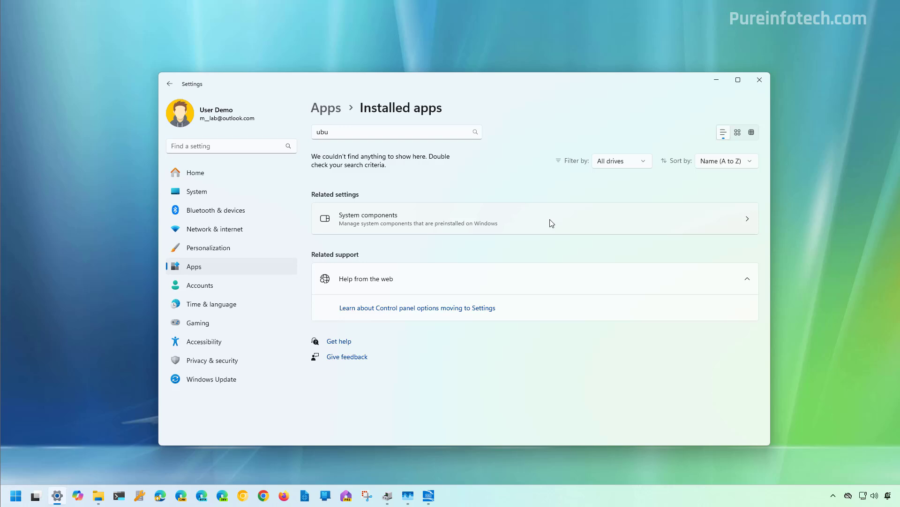
left_click(759, 79)
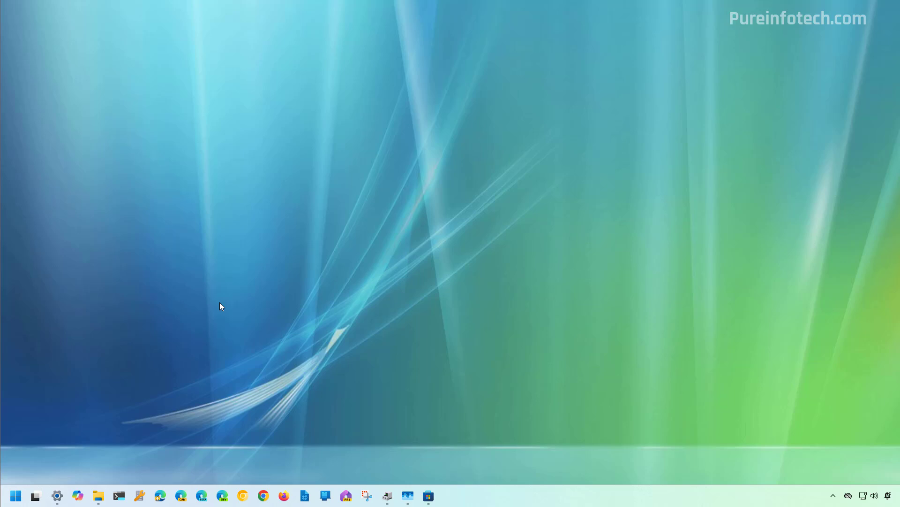
Step: Search Start for 'terminal' and run Terminal Preview as administrator
left_click(16, 495)
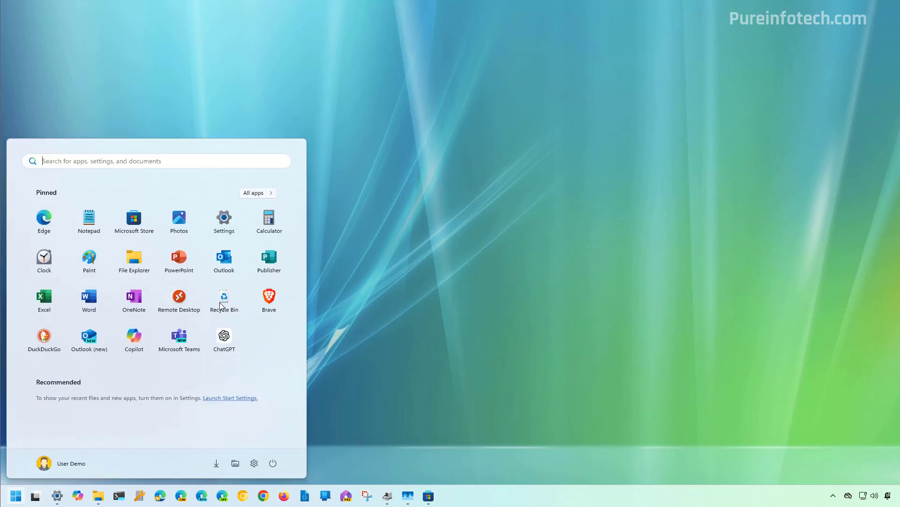
type("terminal")
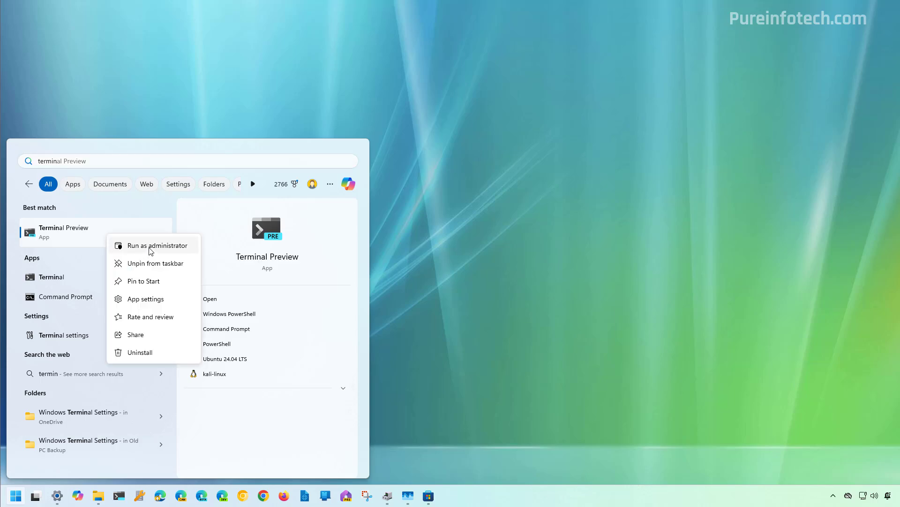
left_click(159, 245)
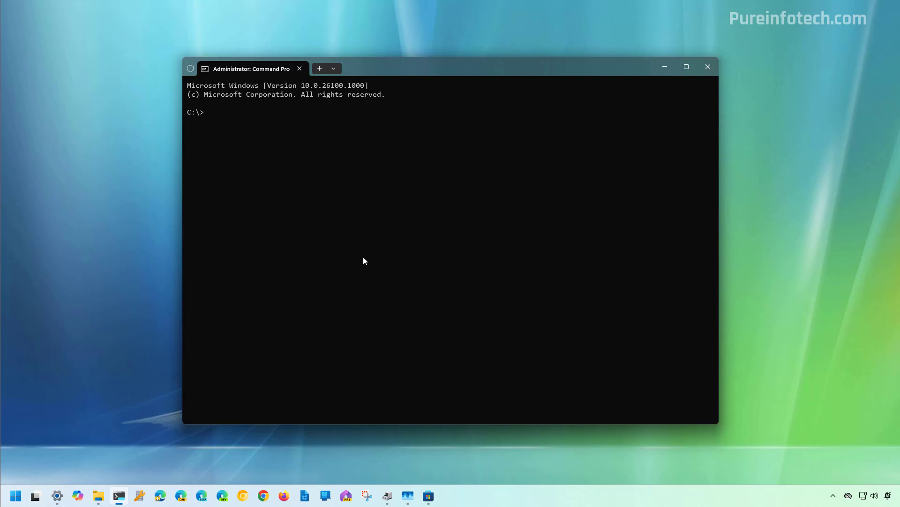
mouse_move(307, 180)
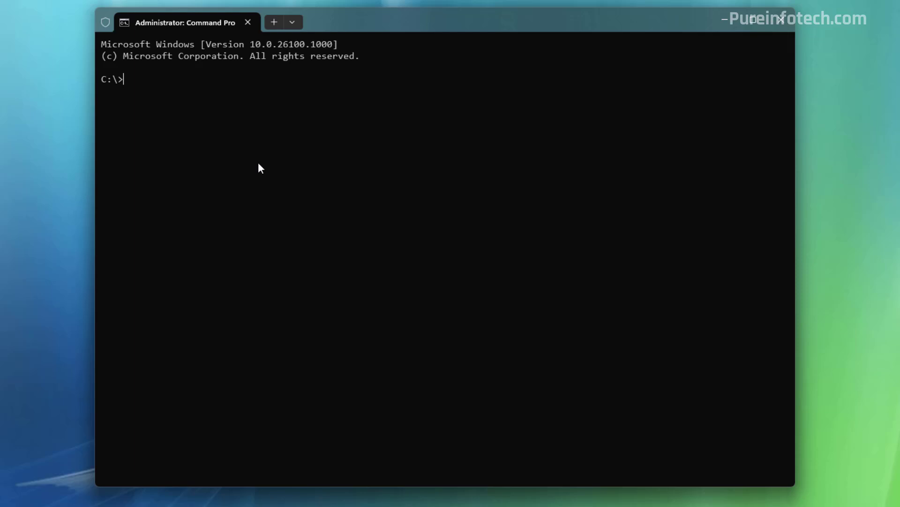
Step: Run winget list to show installed packages including kalilinux.kalilinux
type("wi")
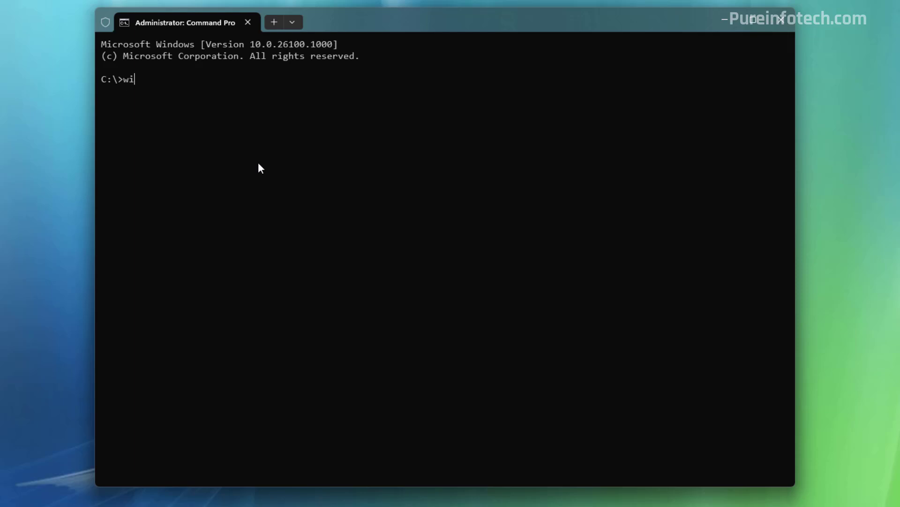
type("nget list")
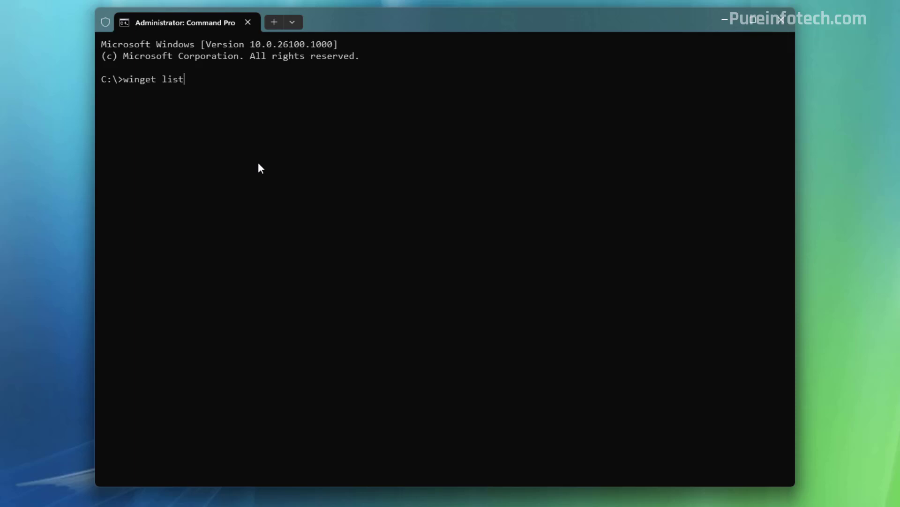
key("Return")
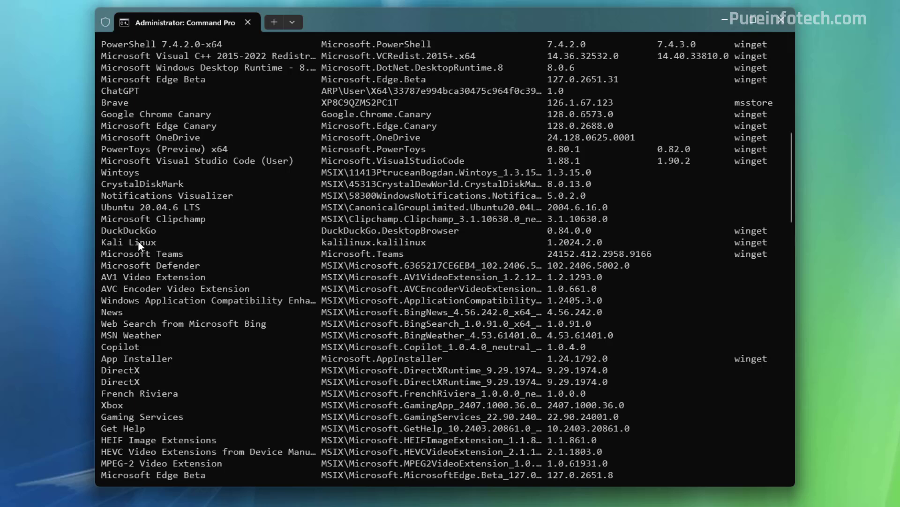
mouse_move(341, 254)
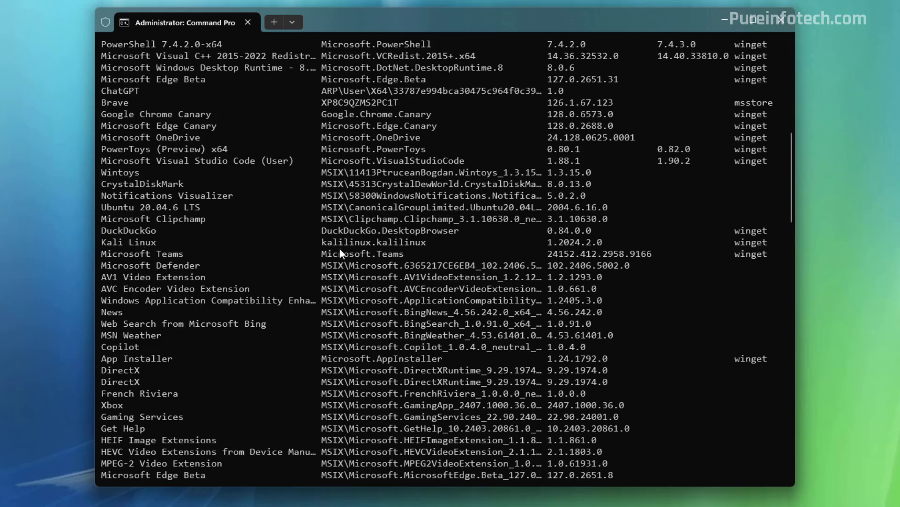
mouse_move(371, 251)
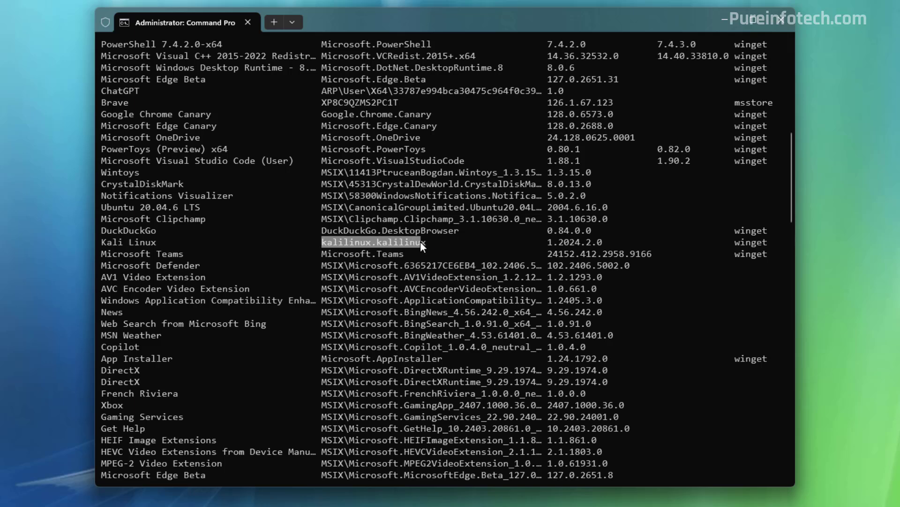
Step: Remove Kali Linux with winget uninstall --id kalilinux.kalilinux, then close the terminal
scroll("down", 3)
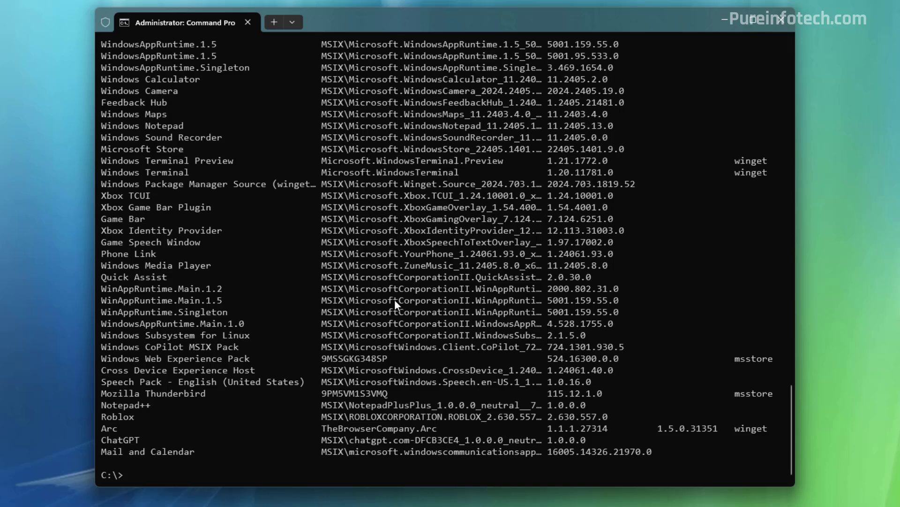
type("winget unm")
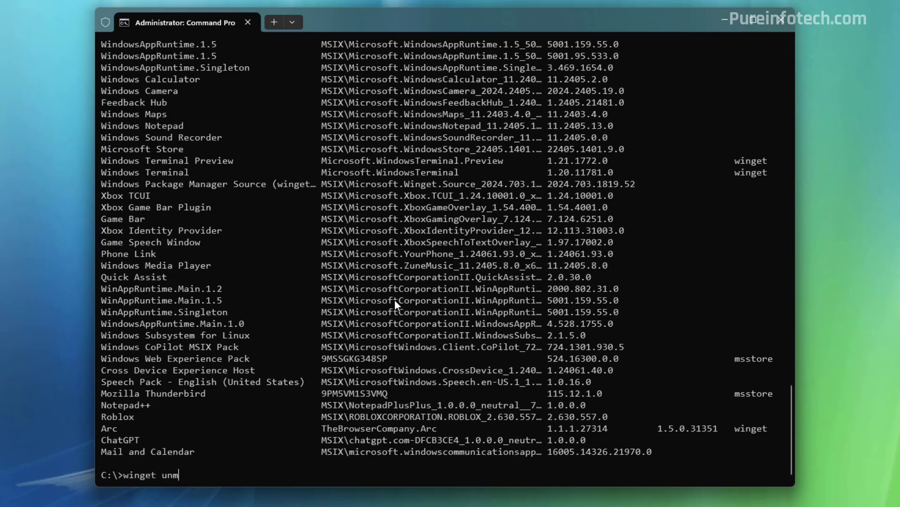
type("install --id kalilinux.kalilinux")
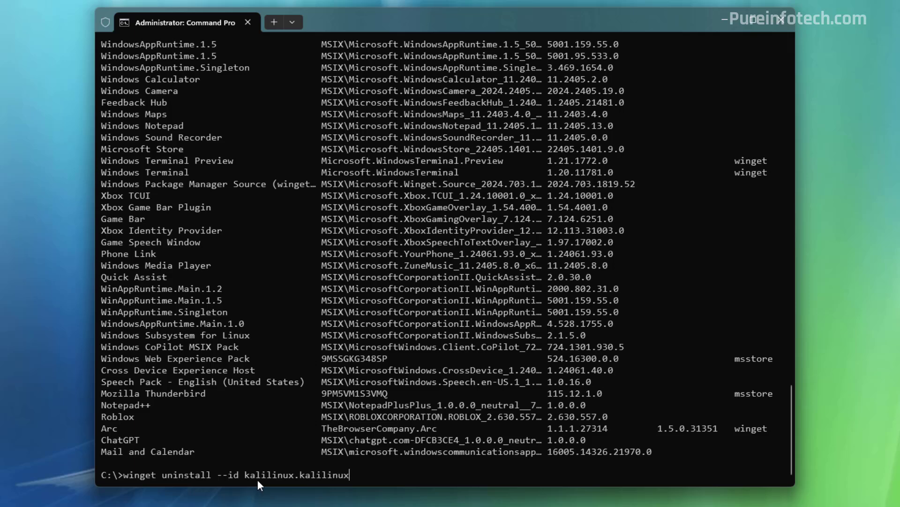
mouse_move(381, 481)
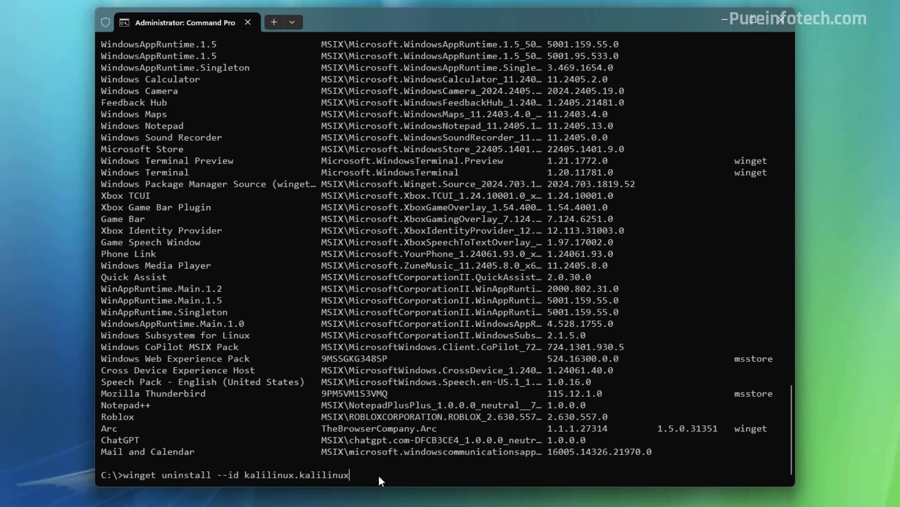
key("Return")
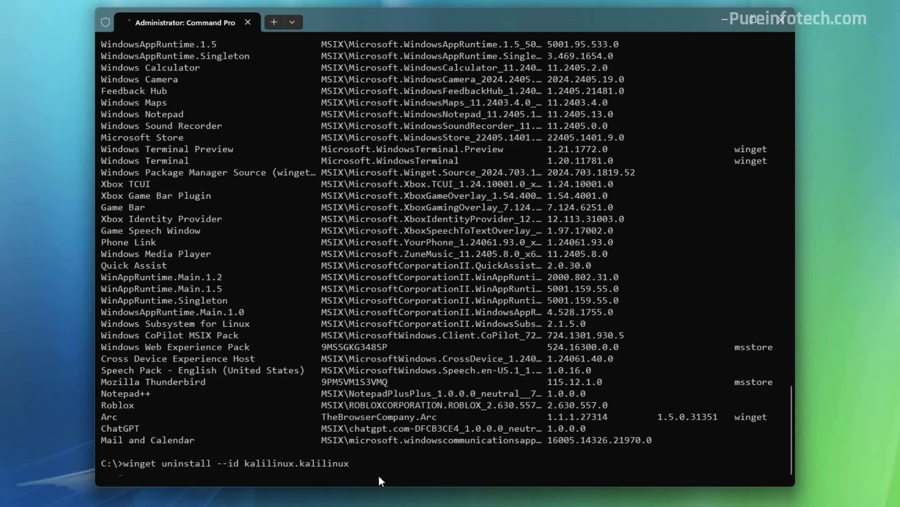
key("Return")
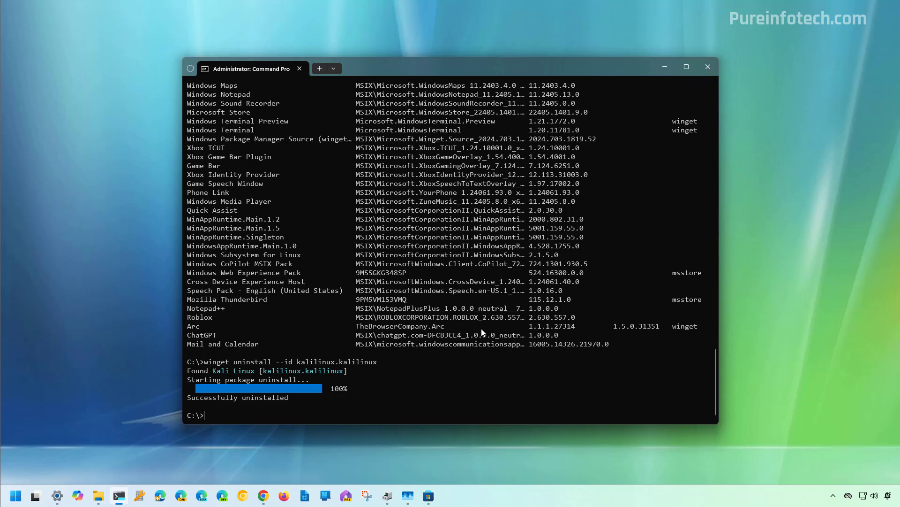
left_click(707, 67)
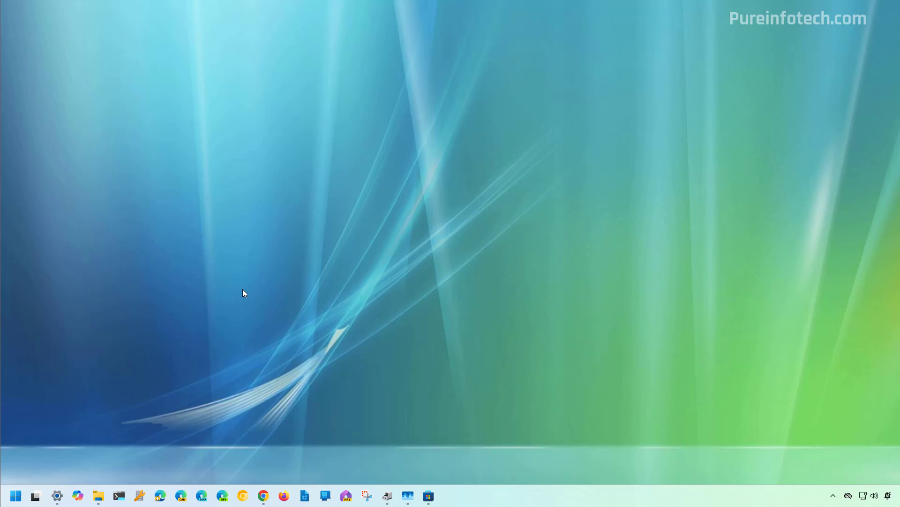
Step: Relaunch Terminal Preview from Start with Run as administrator
left_click(15, 495)
type("termin")
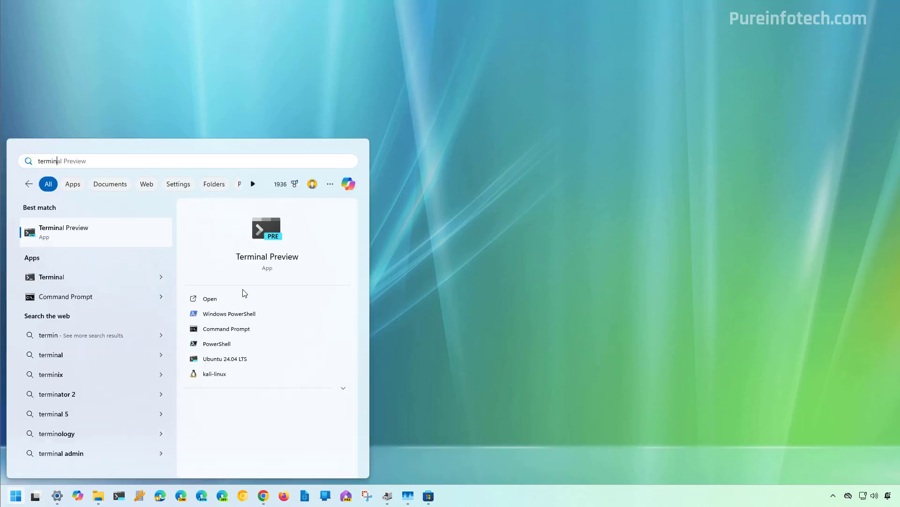
right_click(95, 232)
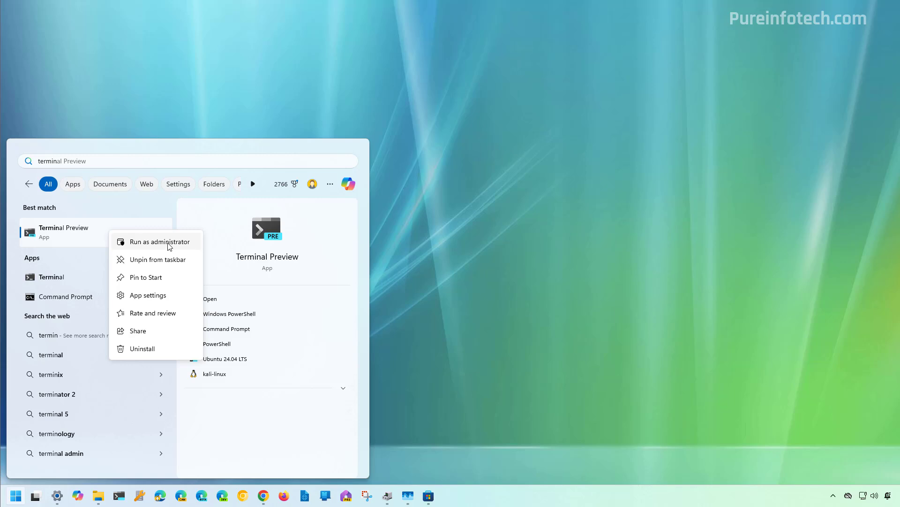
left_click(156, 241)
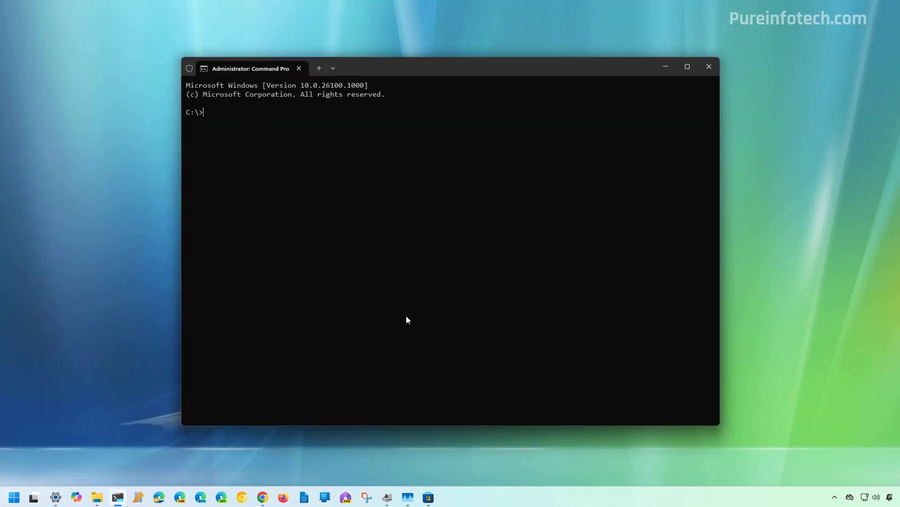
Step: Run wsl --list, showing Ubuntu-24.04 (Default) as the only distribution
type("wsl")
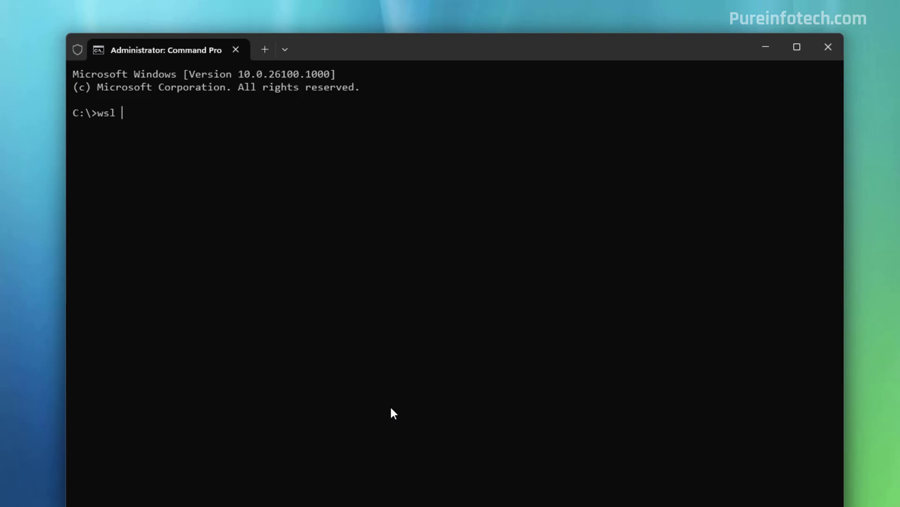
key("Return")
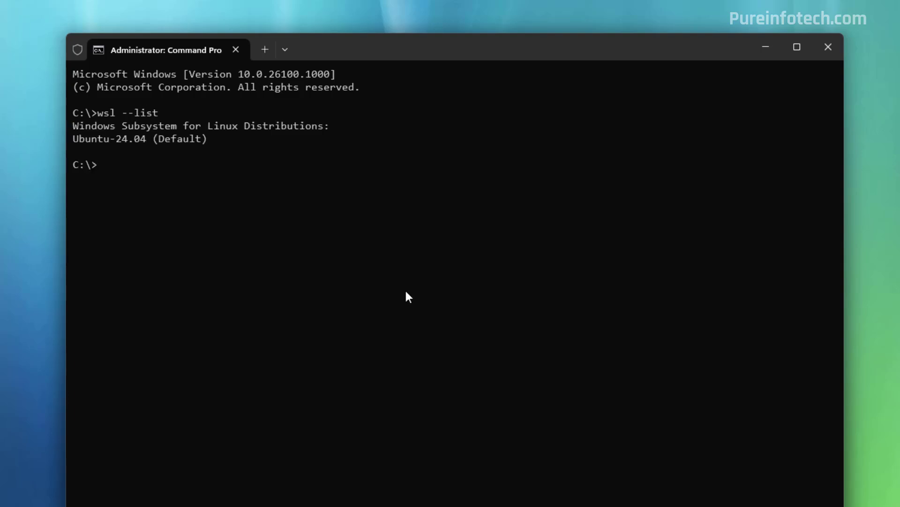
mouse_move(113, 156)
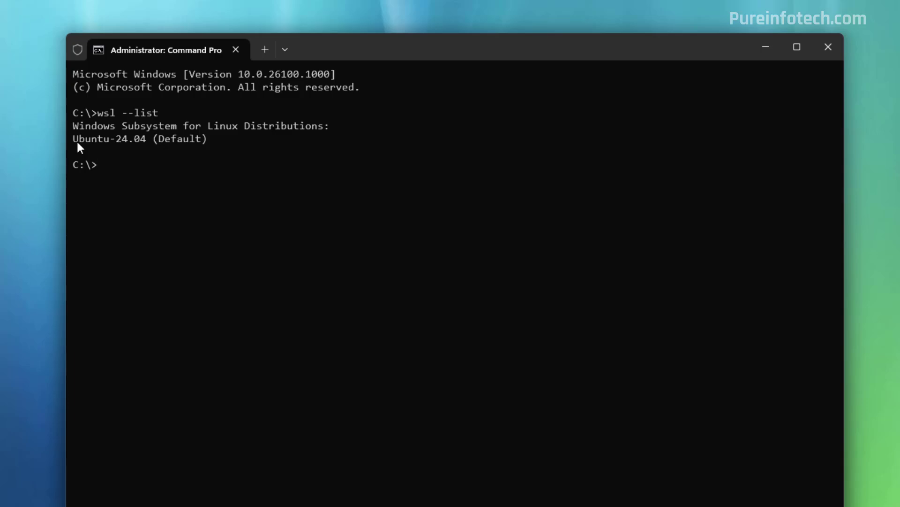
mouse_move(126, 148)
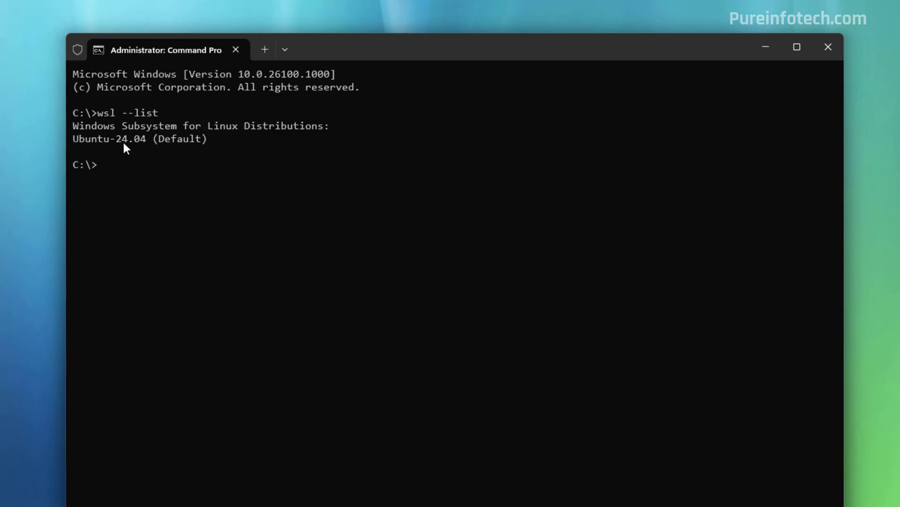
mouse_move(351, 231)
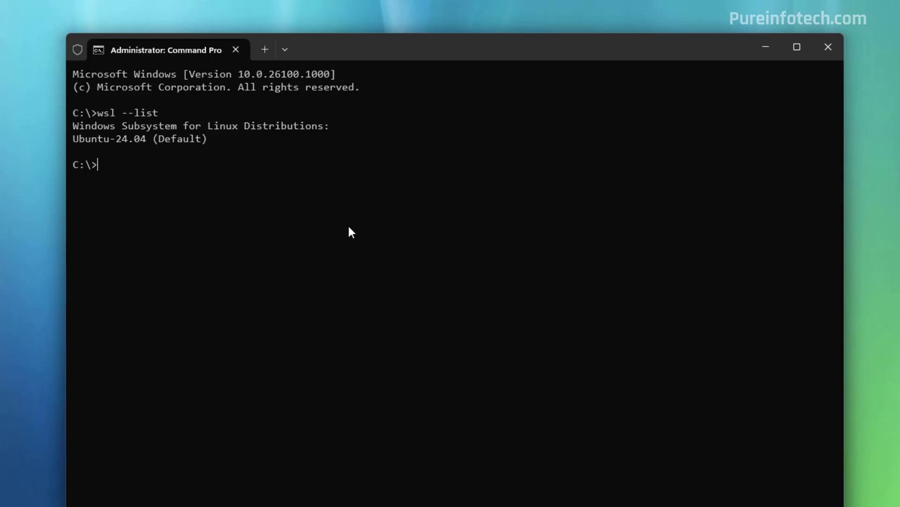
Step: Run wsl --unregister Ubuntu-24.04 successfully and queue wsl --list at the prompt
type("wsl")
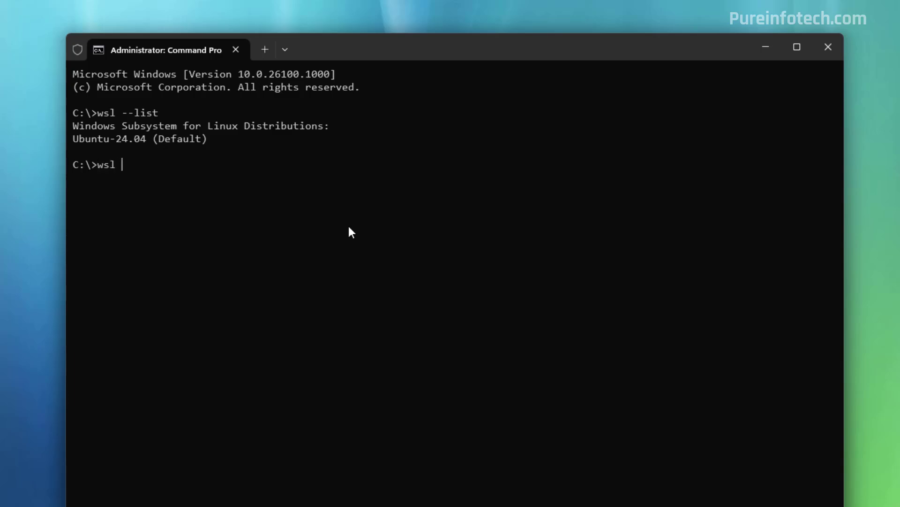
type("--unreg")
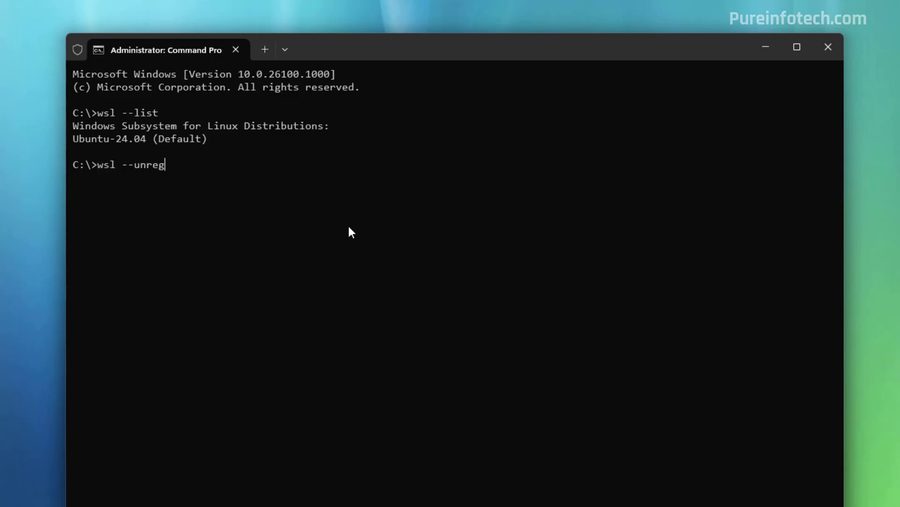
type("ister")
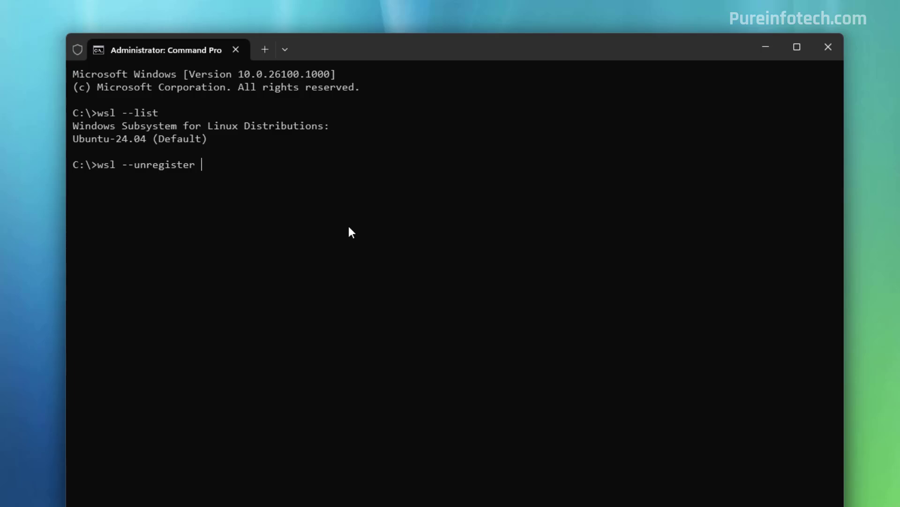
type("Ubuntu")
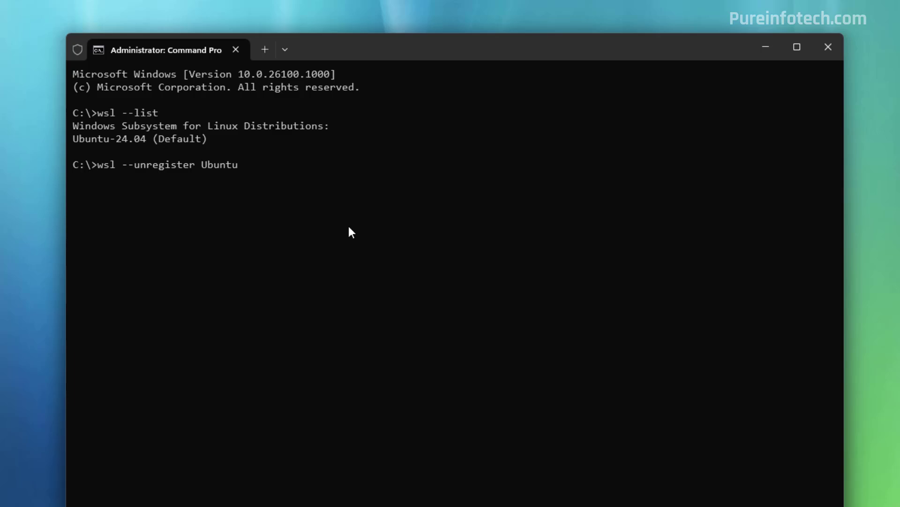
type("-24.0")
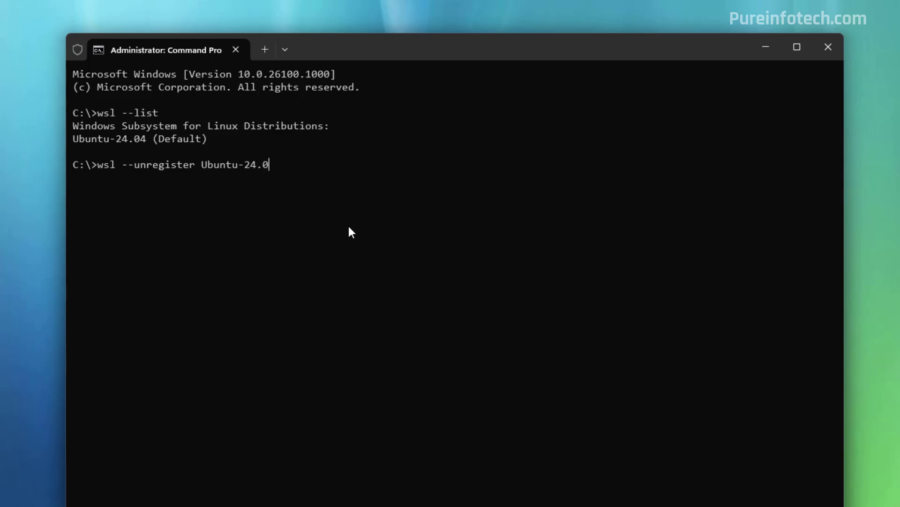
key("Return")
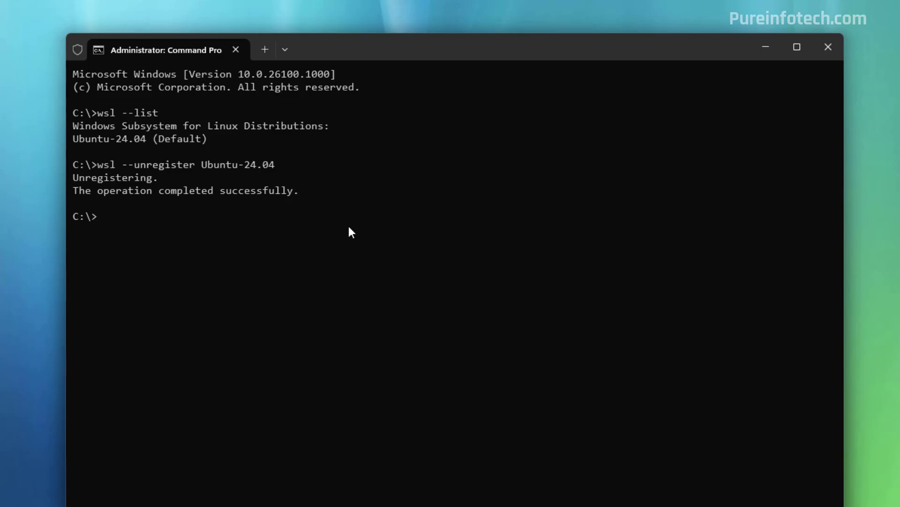
type("wsl --list")
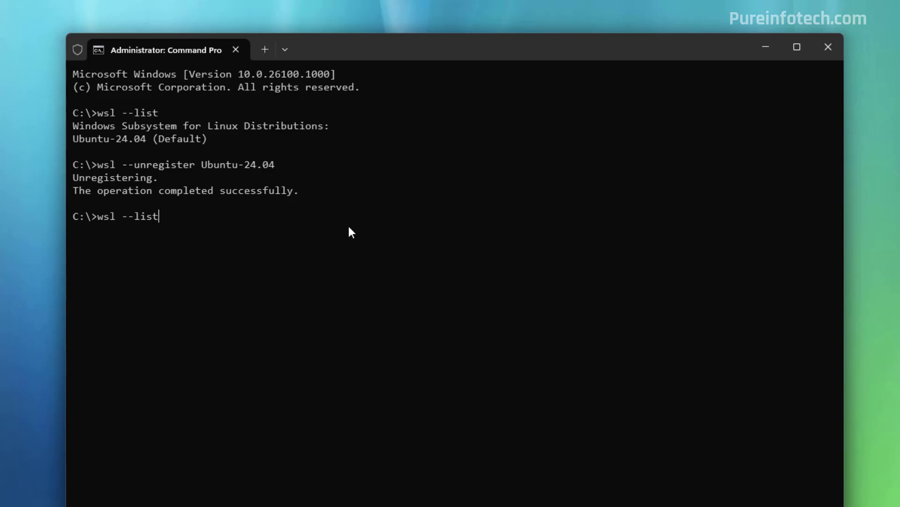
Step: Run wsl --list to see no installed distributions, then close the terminal
key("Return")
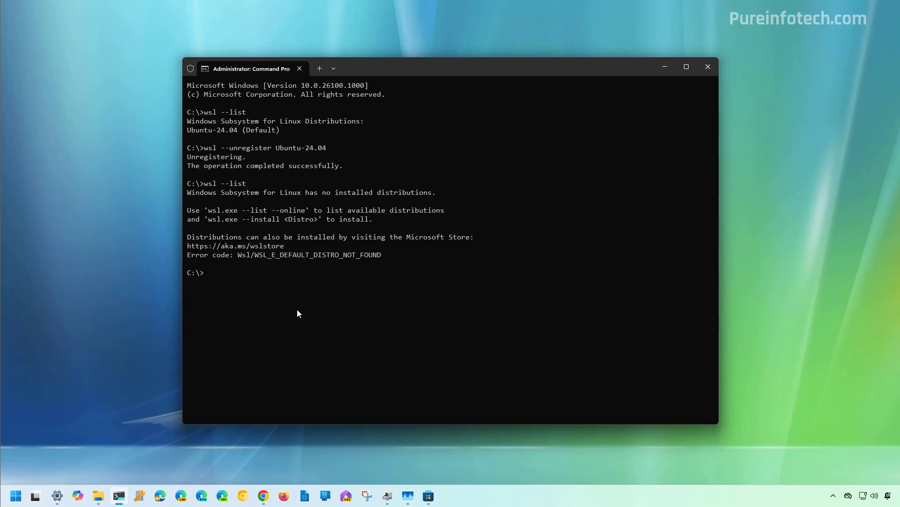
left_click(708, 66)
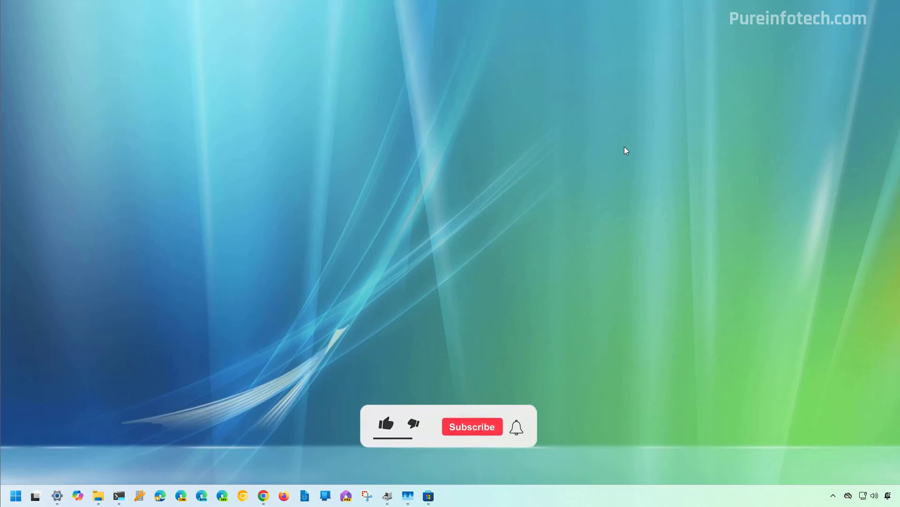
left_click(385, 423)
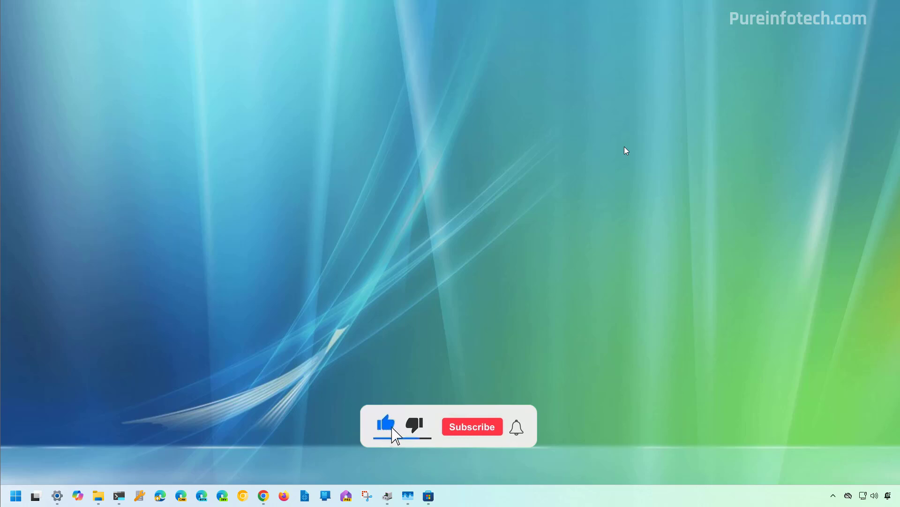
left_click(472, 426)
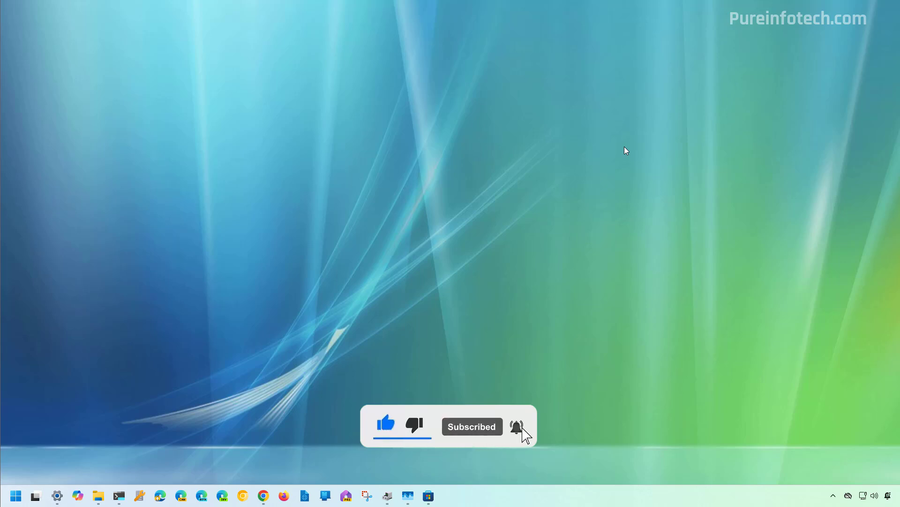